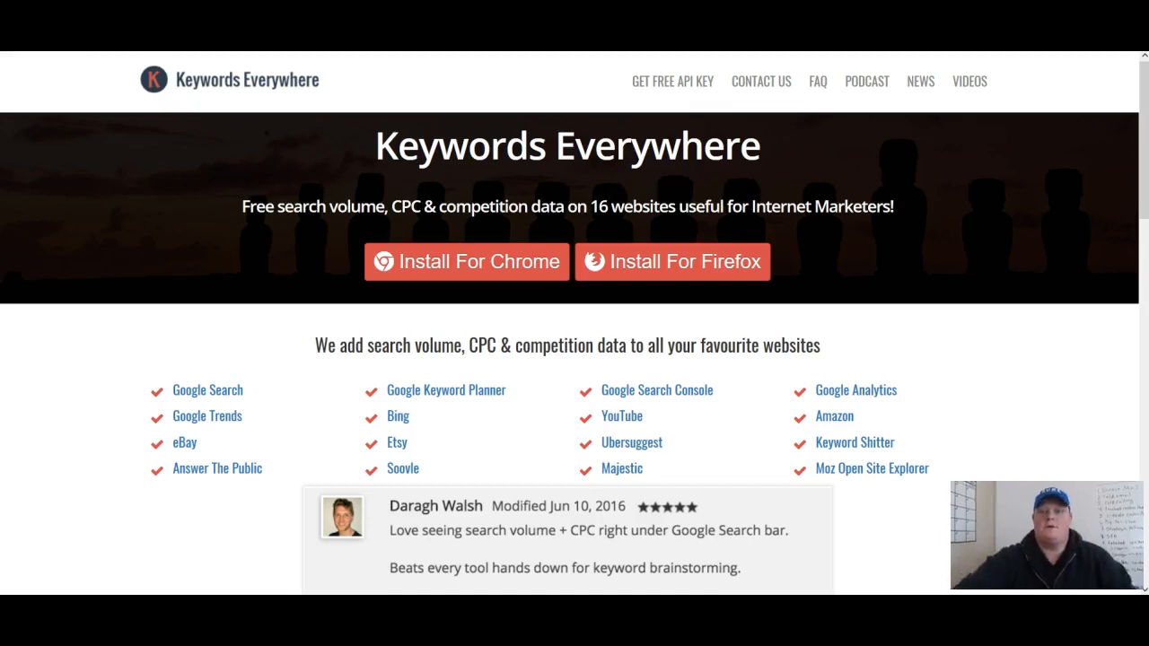
pyautogui.moveTo(233, 93)
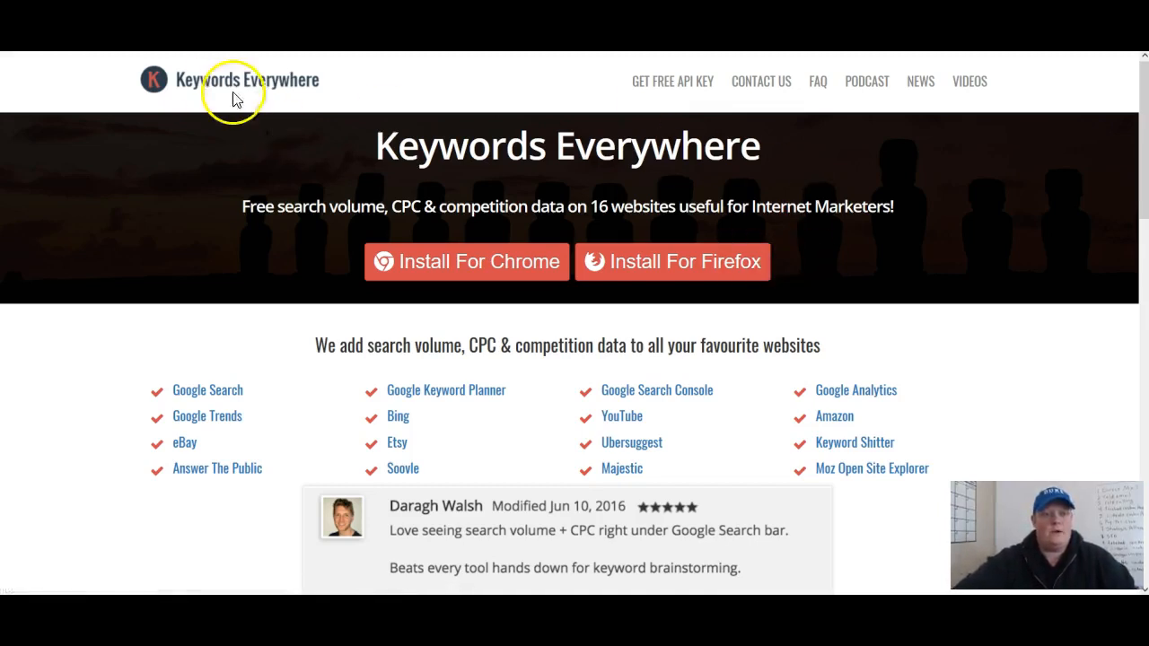
pyautogui.moveTo(244, 86)
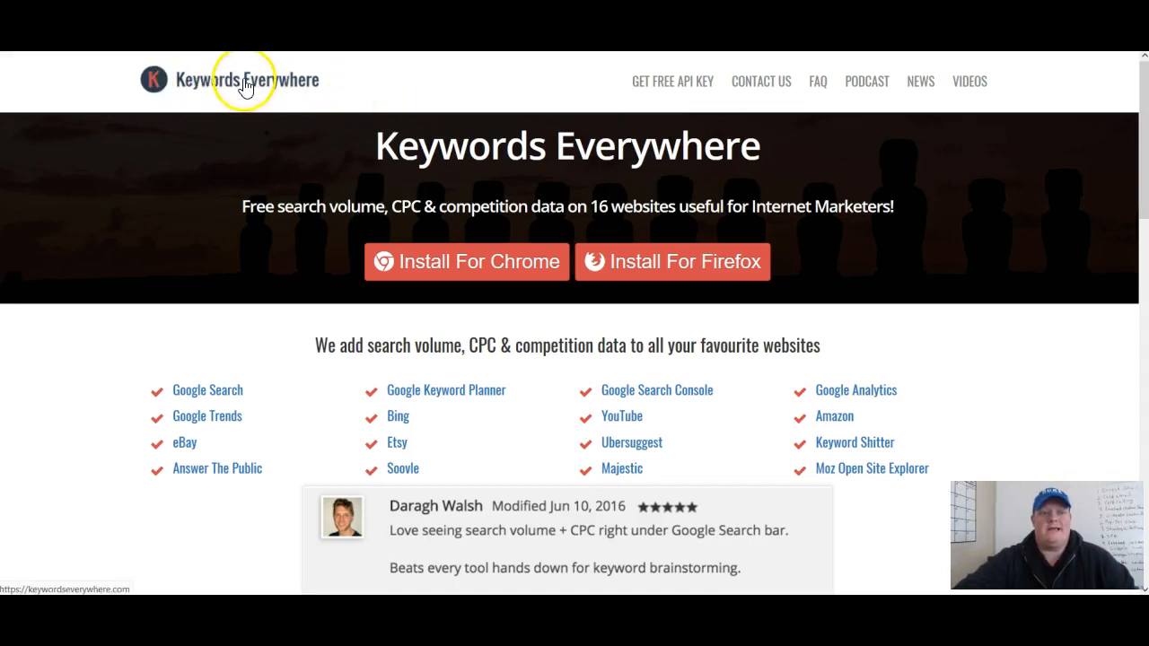
pyautogui.moveTo(376, 140)
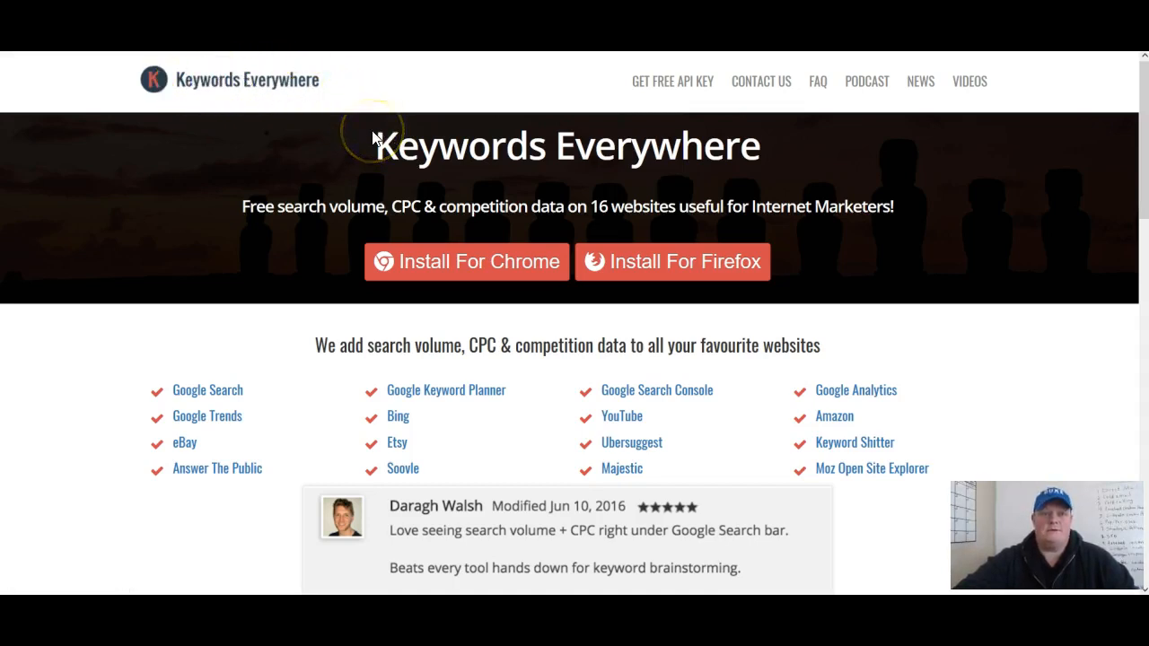
pyautogui.moveTo(574, 112)
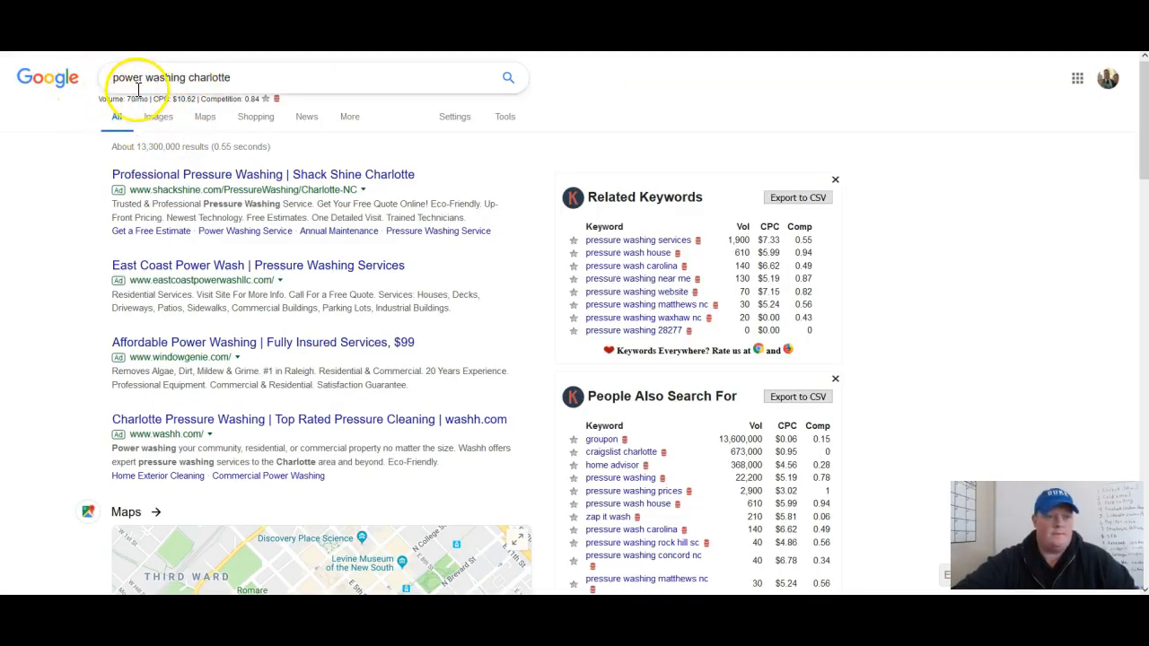
# - Select the existing query in the Google search box to replace it
pyautogui.doubleClick(108, 98)
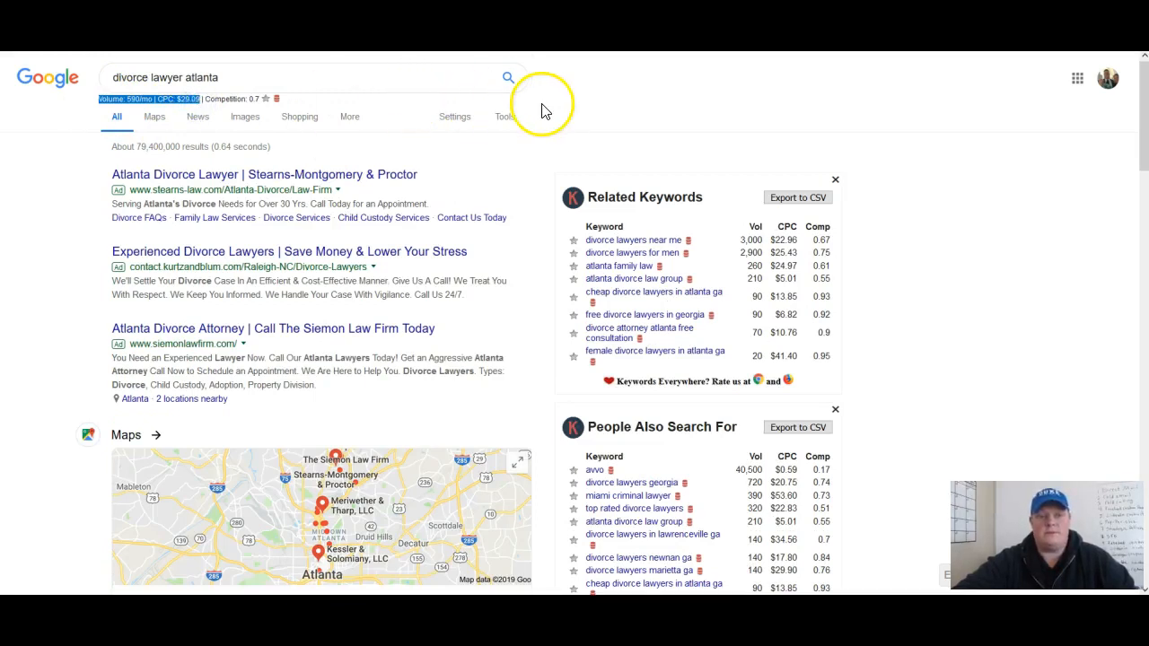
pyautogui.moveTo(553, 108)
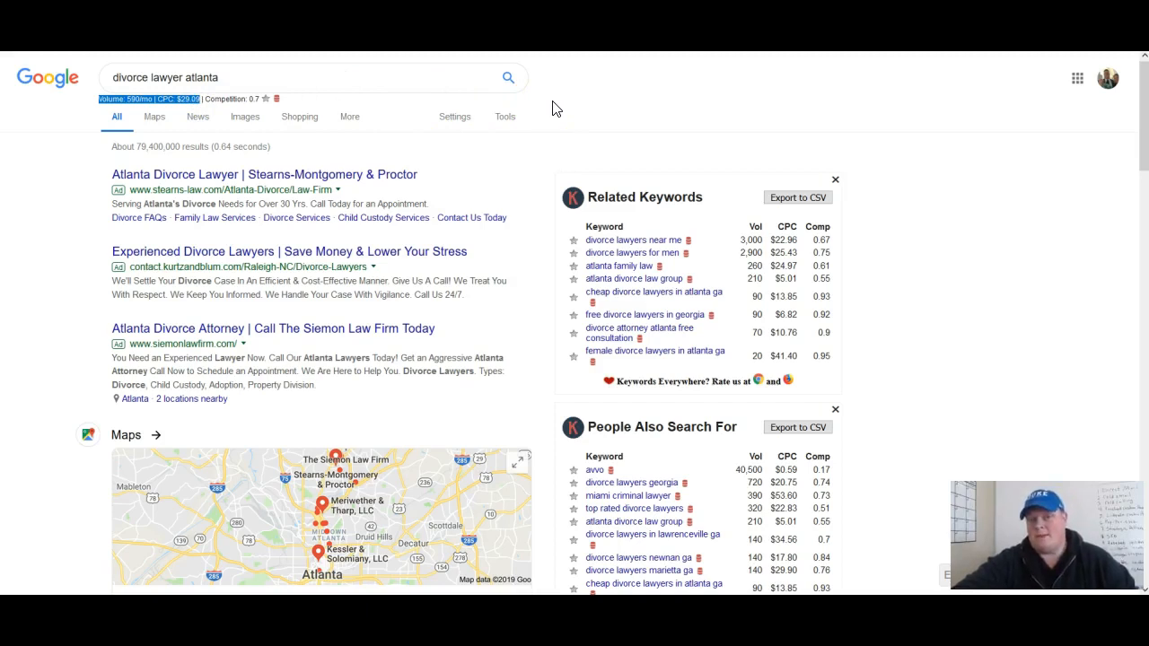
pyautogui.moveTo(320, 77)
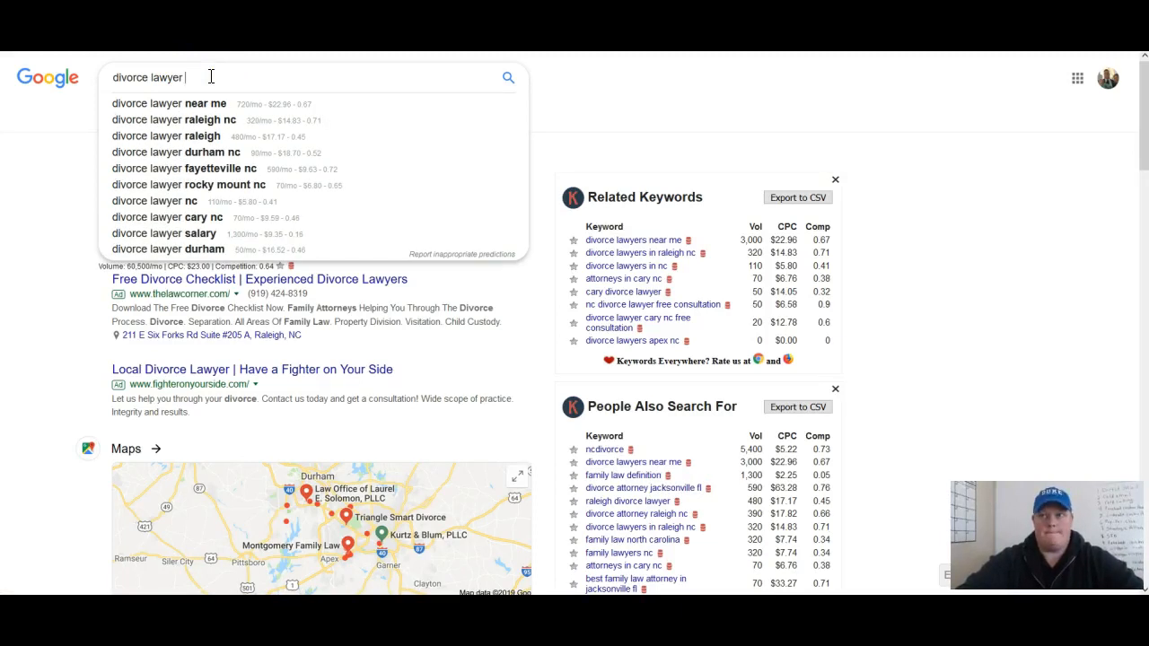
# - Search Google for 'divorce lawyer los angeles' to view its Keywords Everywhere volume and CPC data
pyautogui.write('atla')
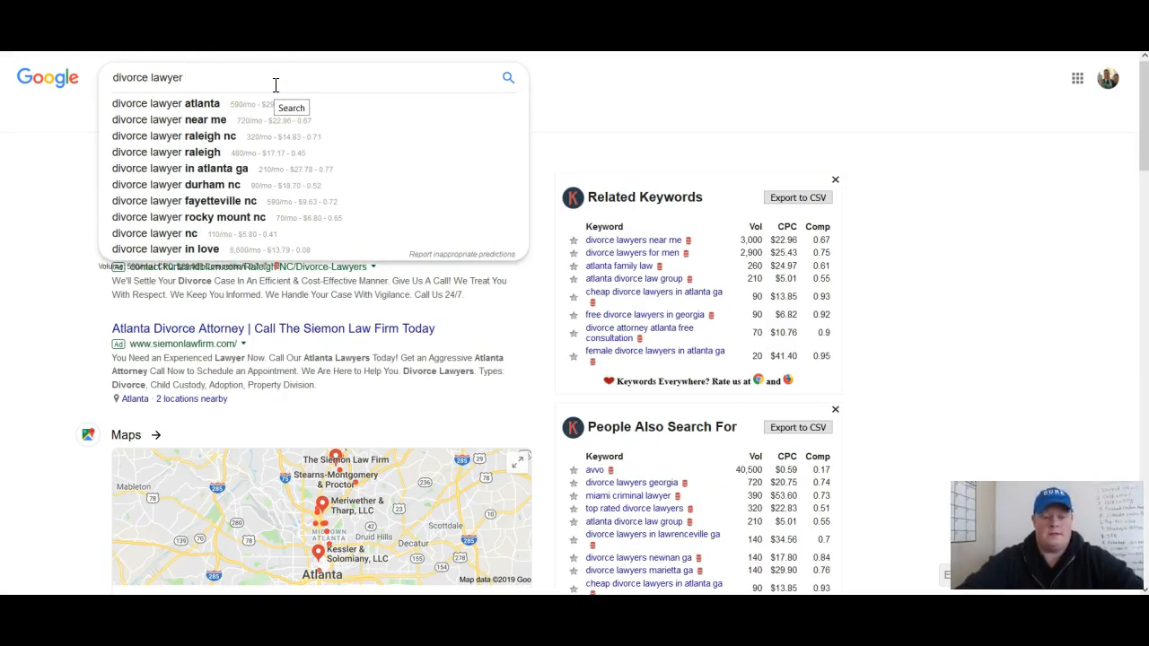
pyautogui.write('las')
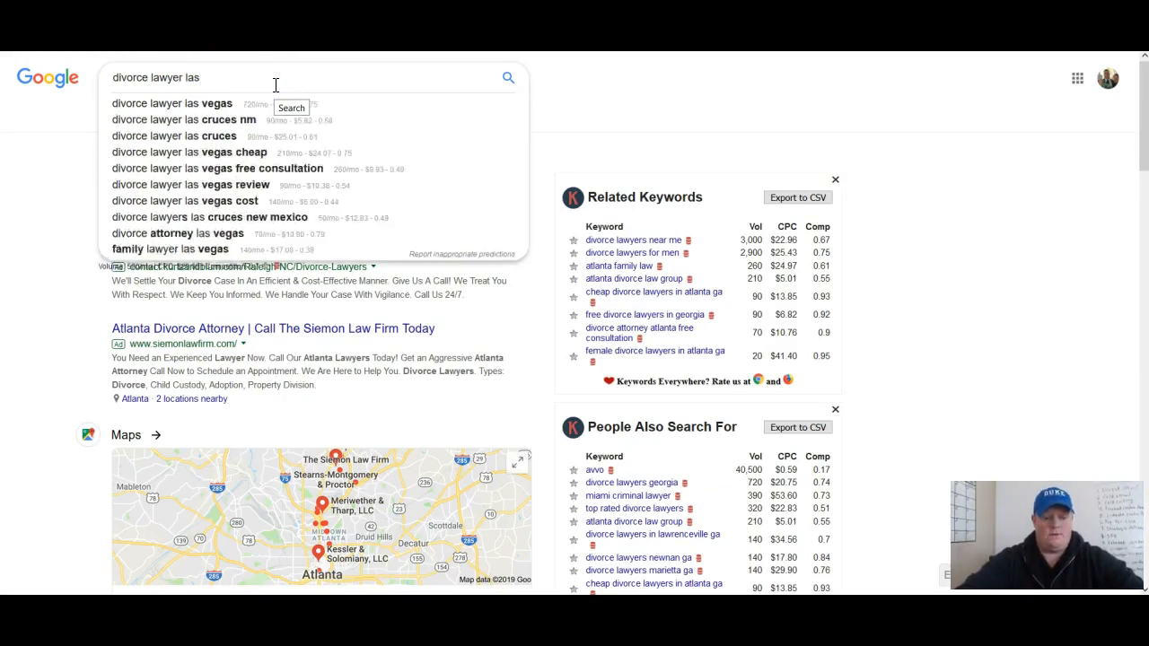
pyautogui.click(170, 102)
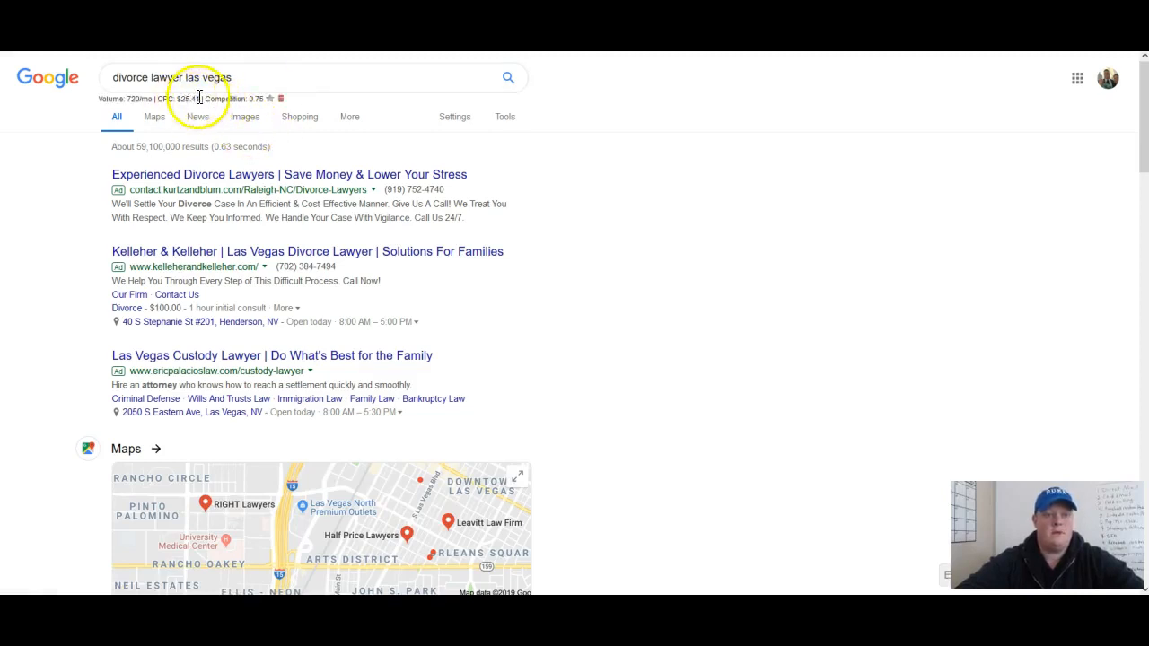
pyautogui.click(216, 78)
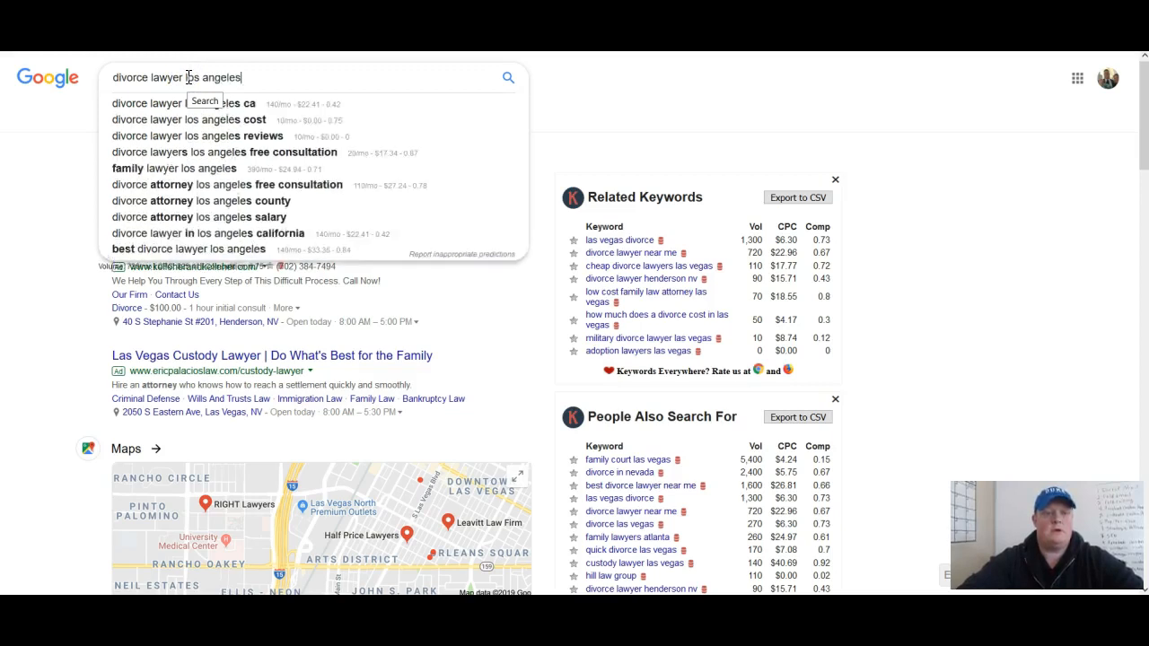
pyautogui.press('Return')
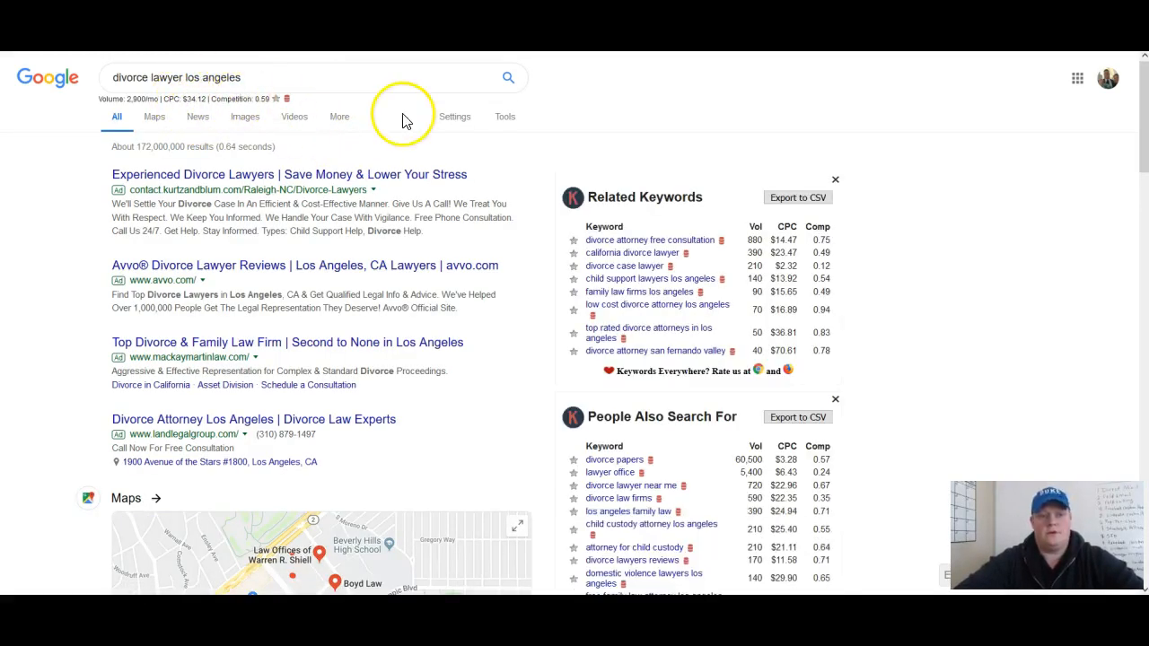
pyautogui.moveTo(381, 132)
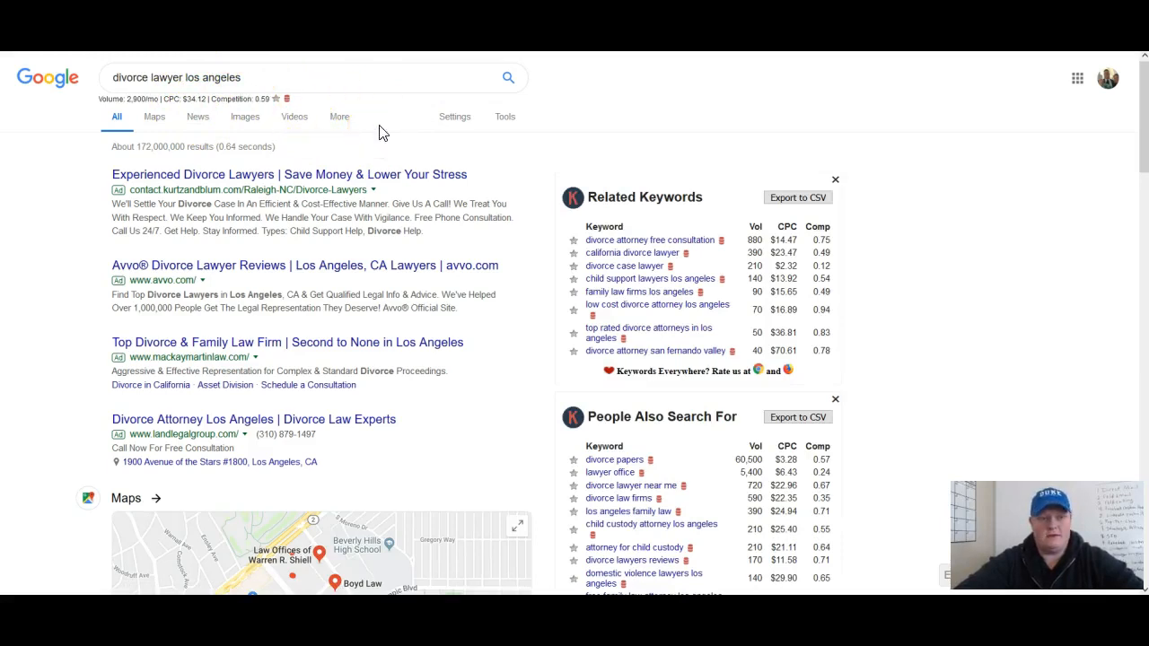
pyautogui.moveTo(359, 115)
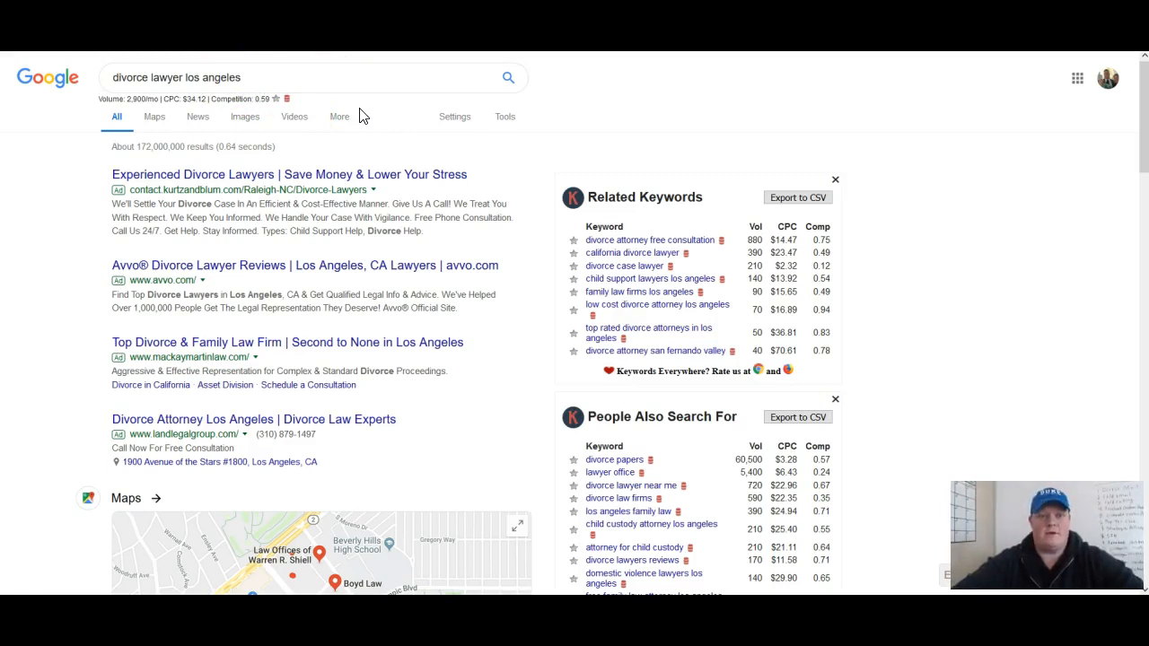
pyautogui.click(183, 78)
pyautogui.write('power washing charlotte')
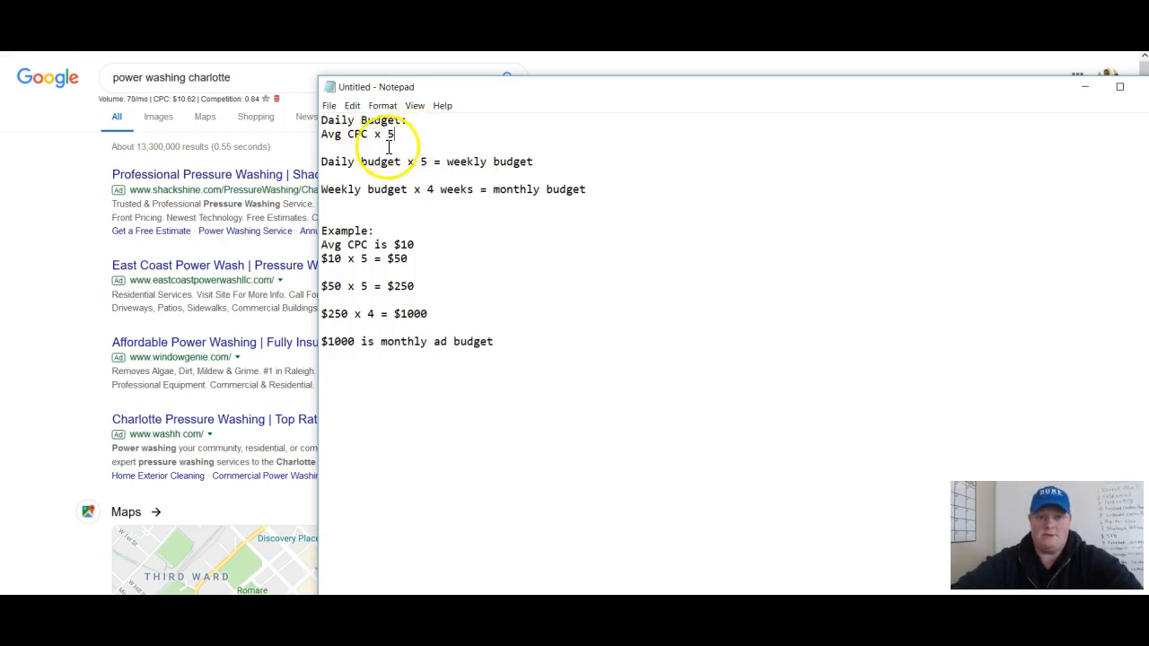
pyautogui.moveTo(502, 204)
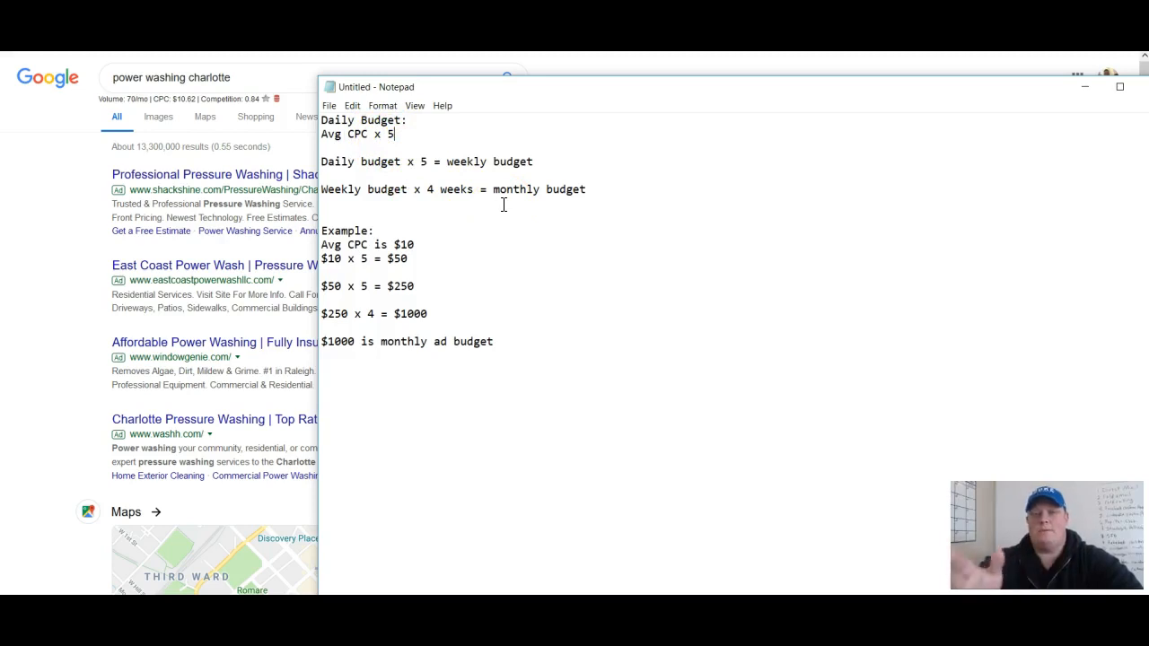
pyautogui.moveTo(440, 162)
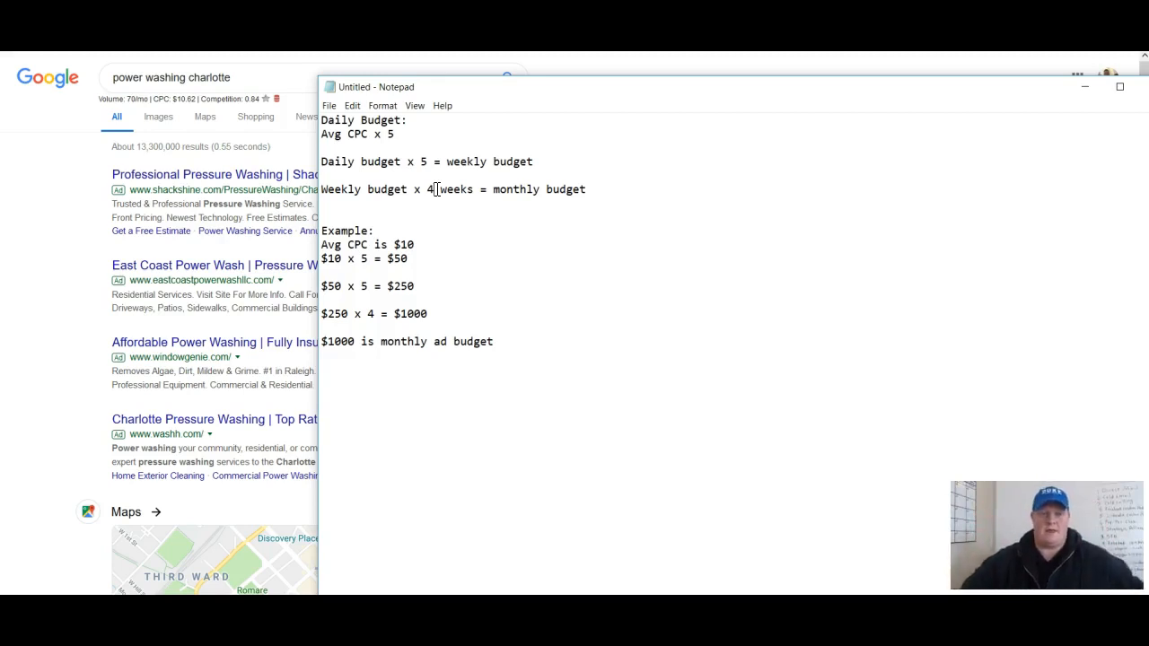
pyautogui.moveTo(434, 264)
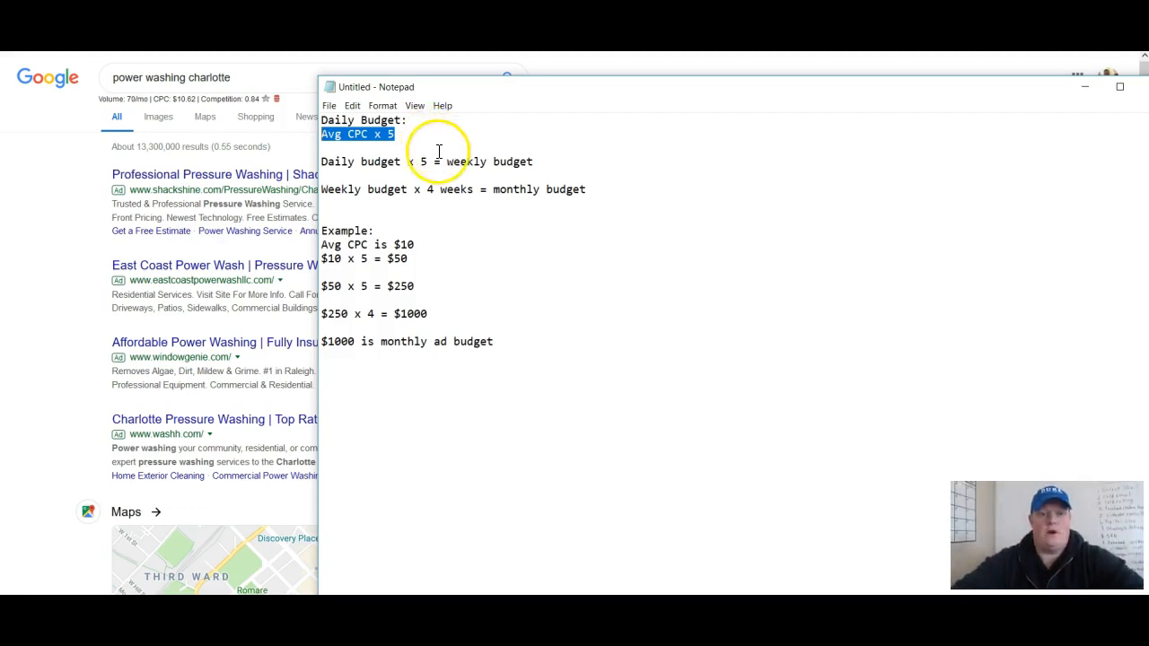
pyautogui.click(395, 133)
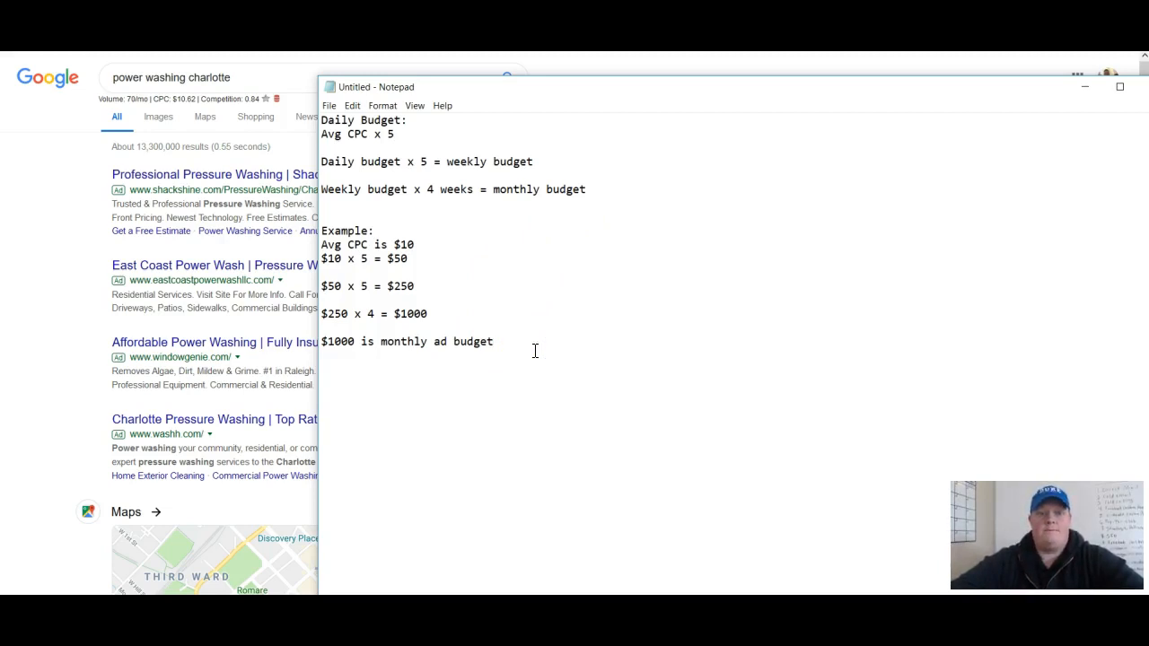
pyautogui.click(492, 341)
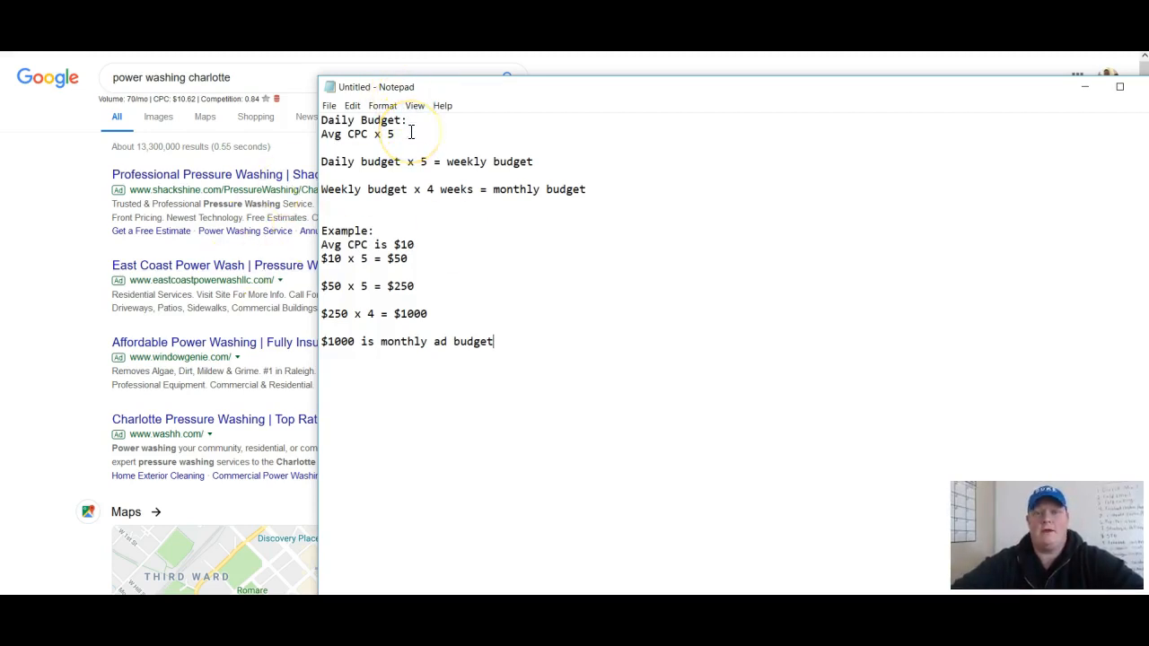
pyautogui.moveTo(474, 277)
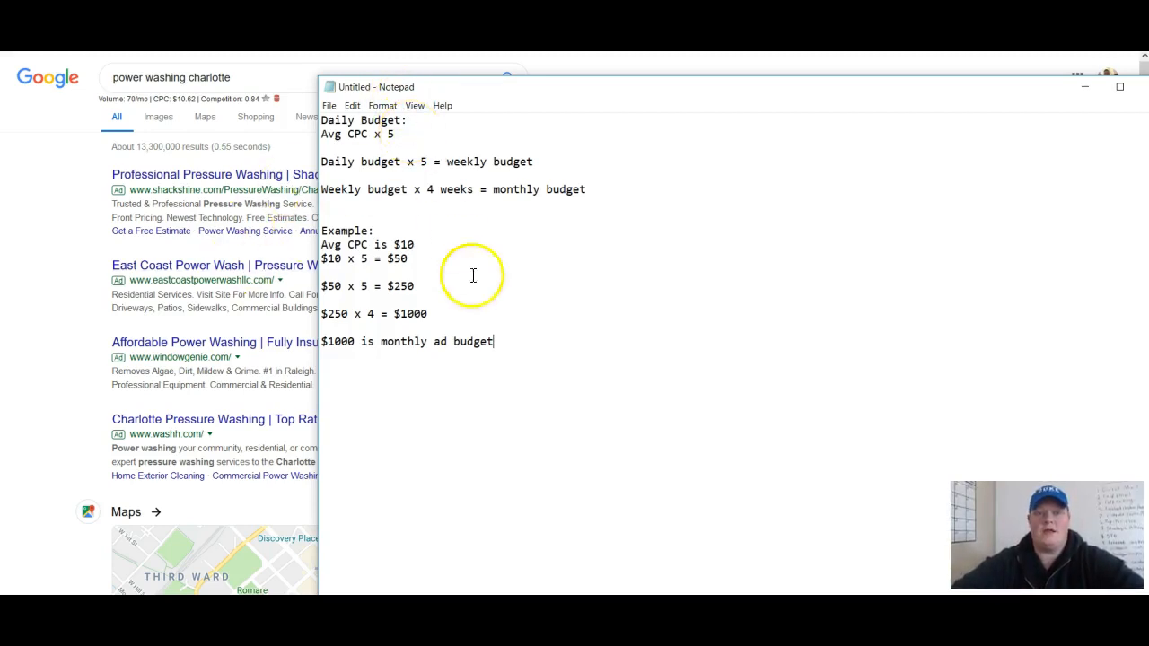